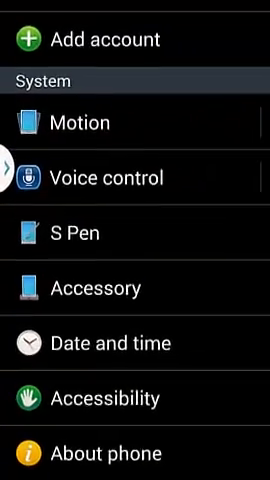
- Scroll the Settings screen to reach Samsung Gear Manager for the connected GALAXY GEAR (576C)
{"action": "scroll", "scroll_direction": "up", "scroll_amount": 3}
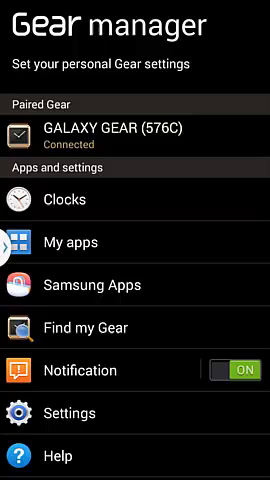
{"action": "scroll", "scroll_direction": "down", "scroll_amount": 3}
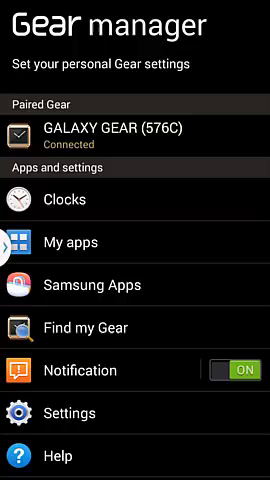
{"action": "scroll", "scroll_direction": "up", "scroll_amount": 3}
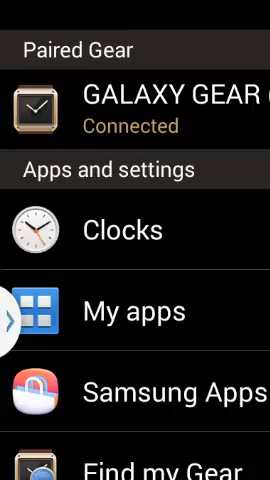
{"action": "scroll", "scroll_direction": "down", "scroll_amount": 3}
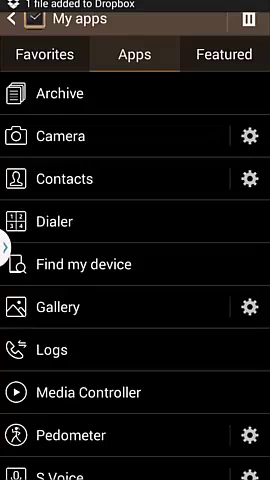
- Switch My apps to the Featured tab listing installable apps like Runtastic PRO and LINE
{"action": "left_click", "coordinate": [228, 55]}
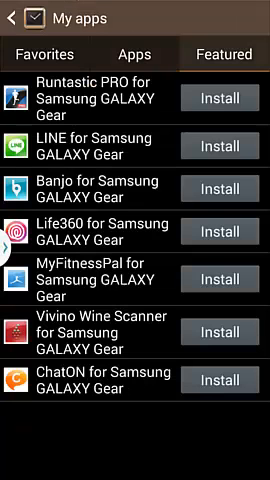